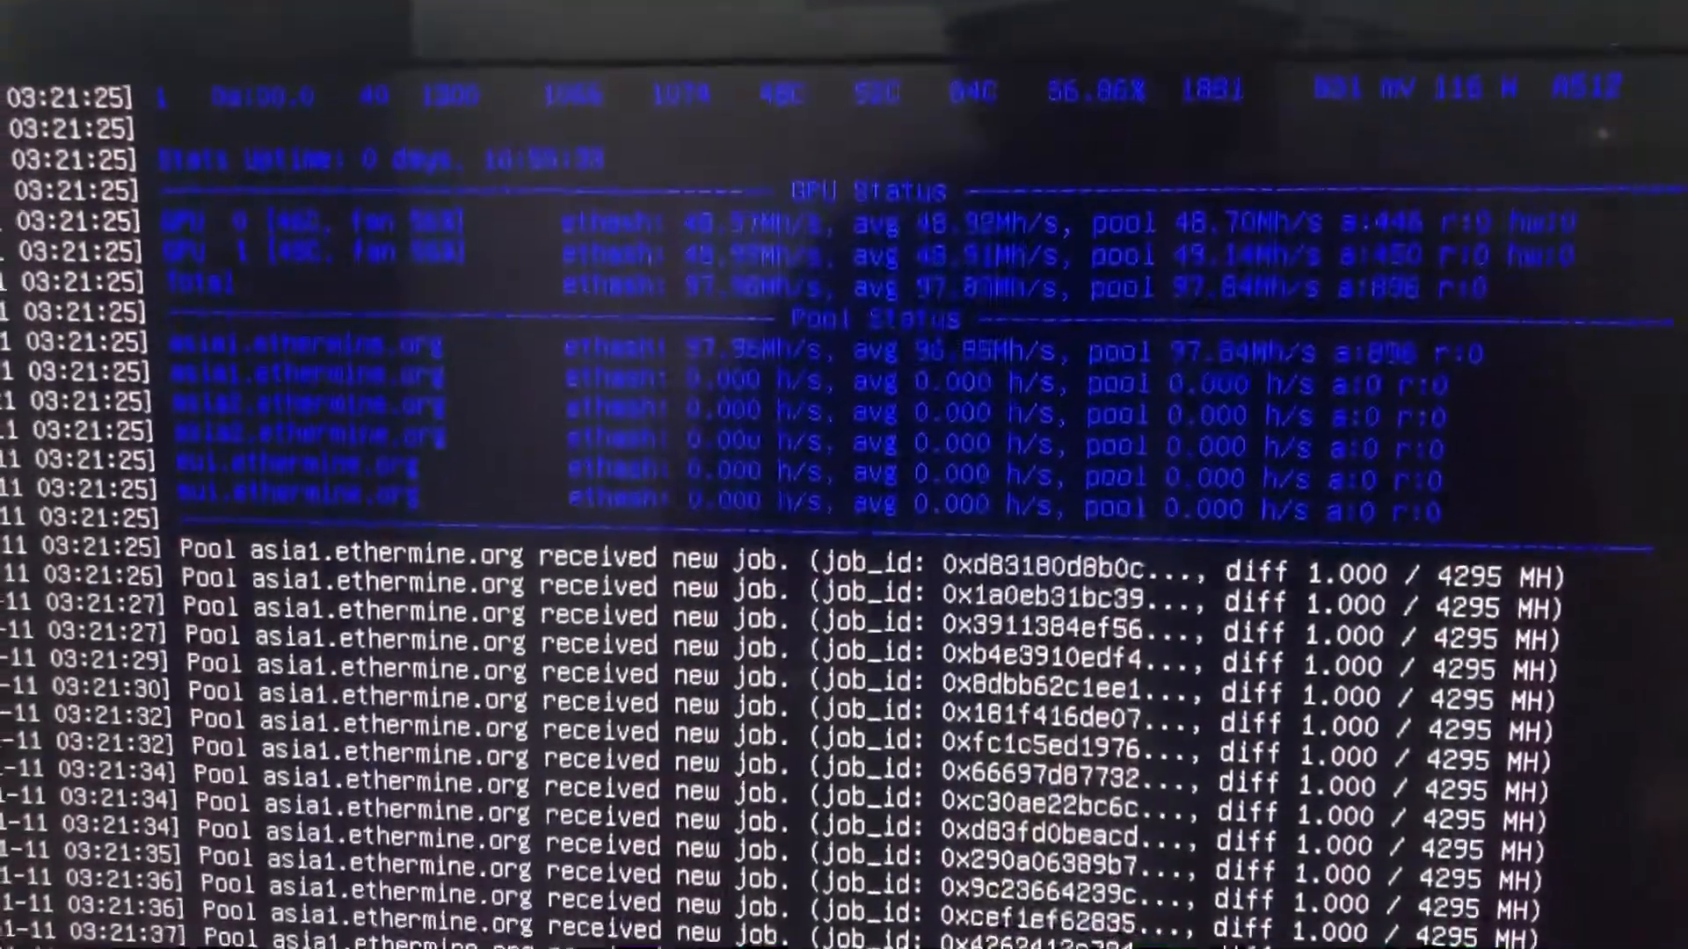
scroll("down", 3)
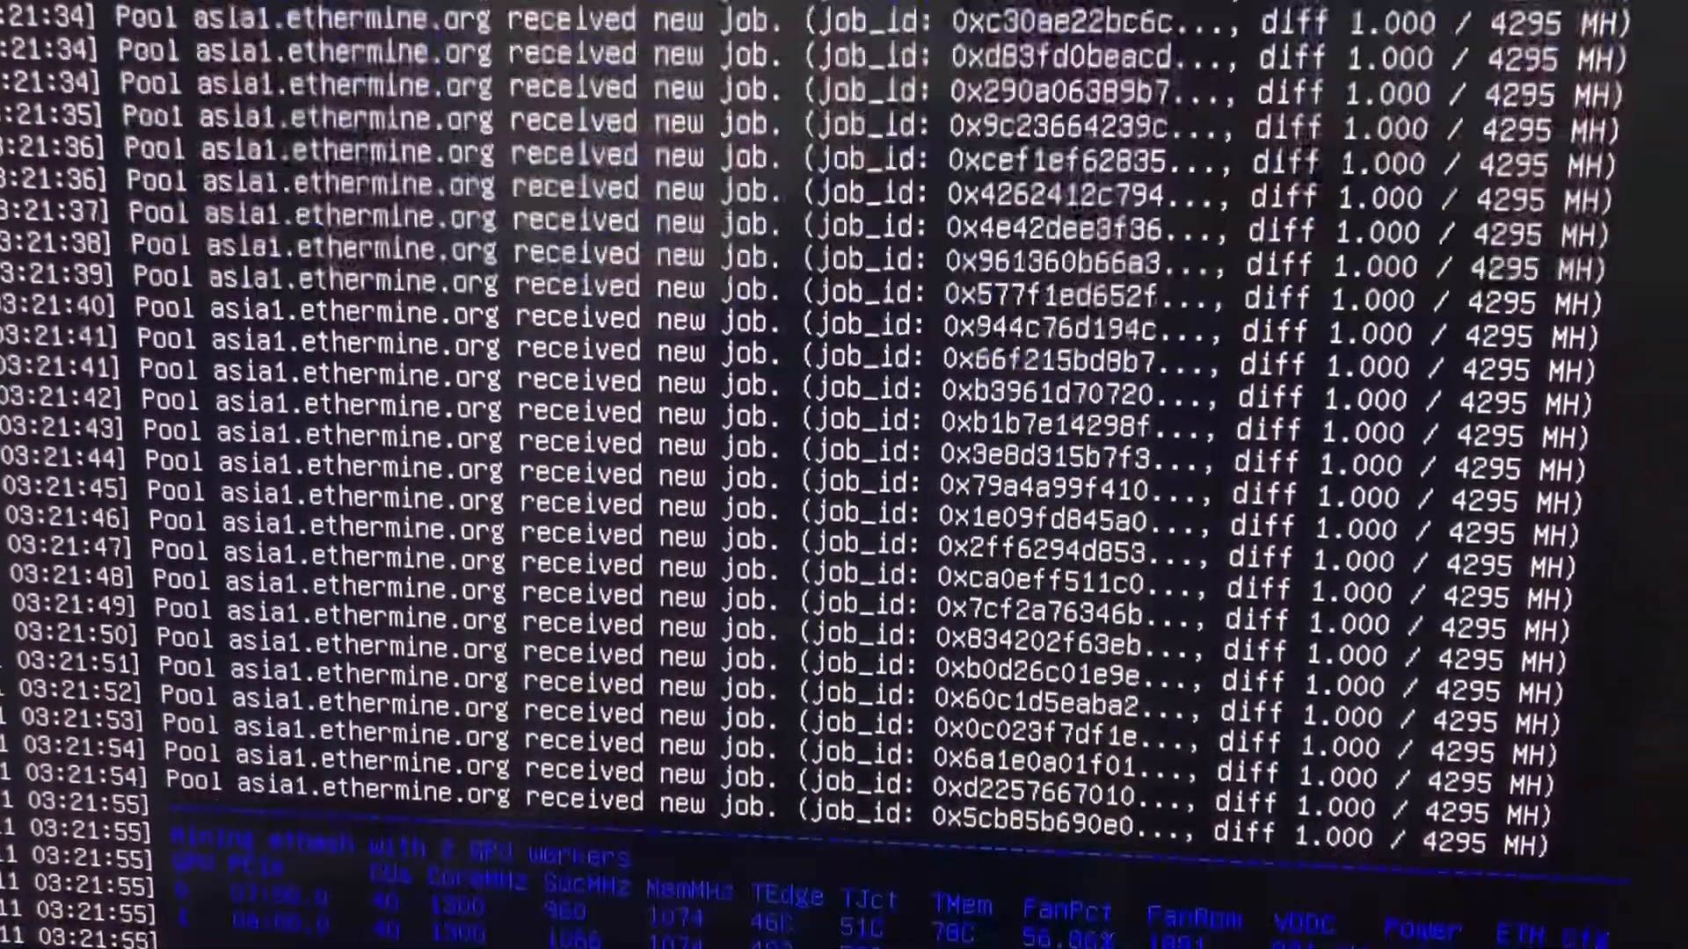